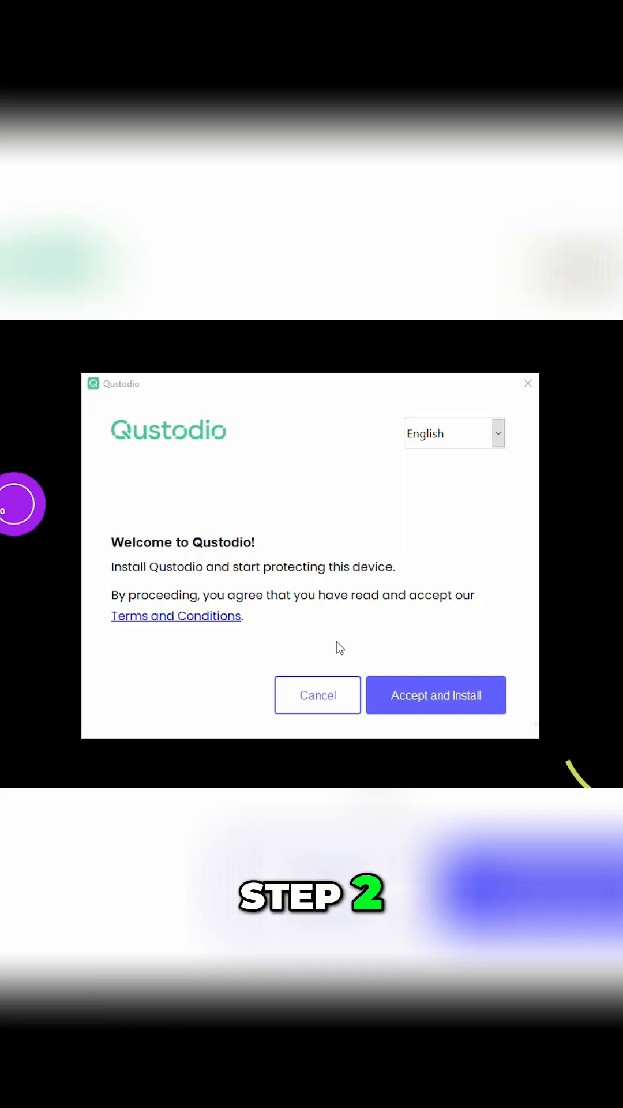
Accept the Qustodio terms and install, reaching the 'Welcome back!' sign-in page
{"action": "left_click", "coordinate": [435, 695]}
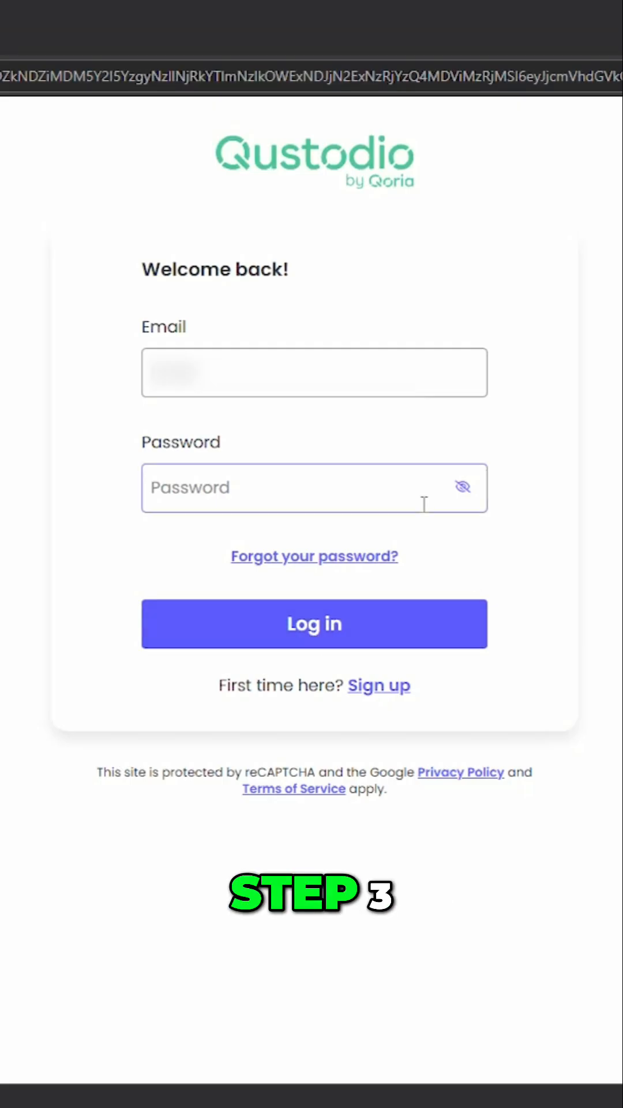
Log in to the Qustodio parent account with its email and password
{"action": "left_click", "coordinate": [314, 372]}
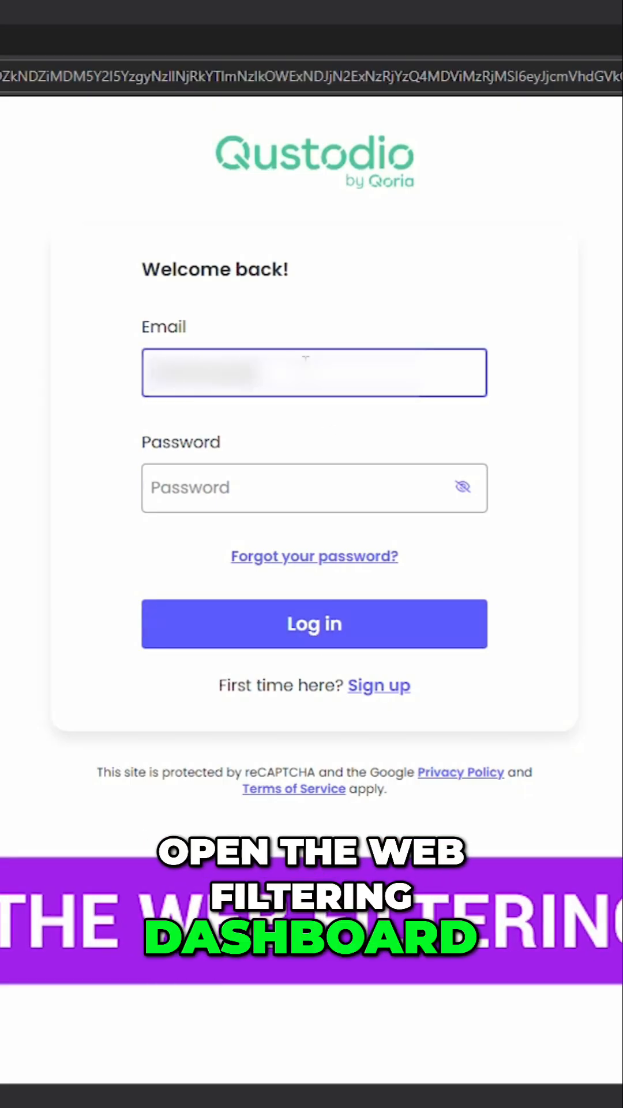
{"action": "type", "text": "password"}
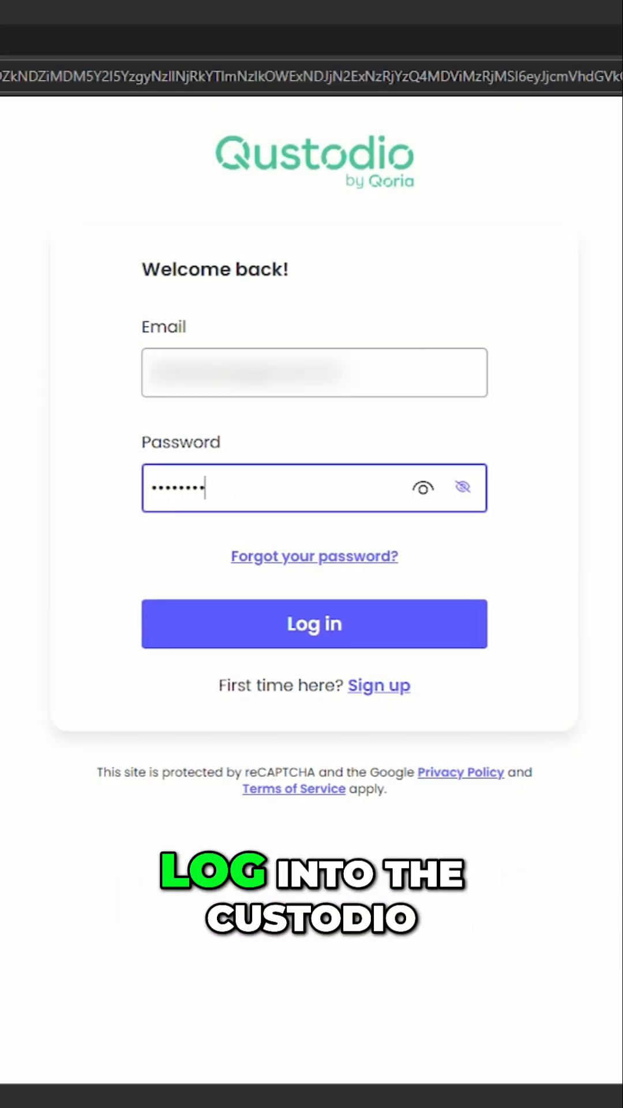
{"action": "left_click", "coordinate": [314, 623]}
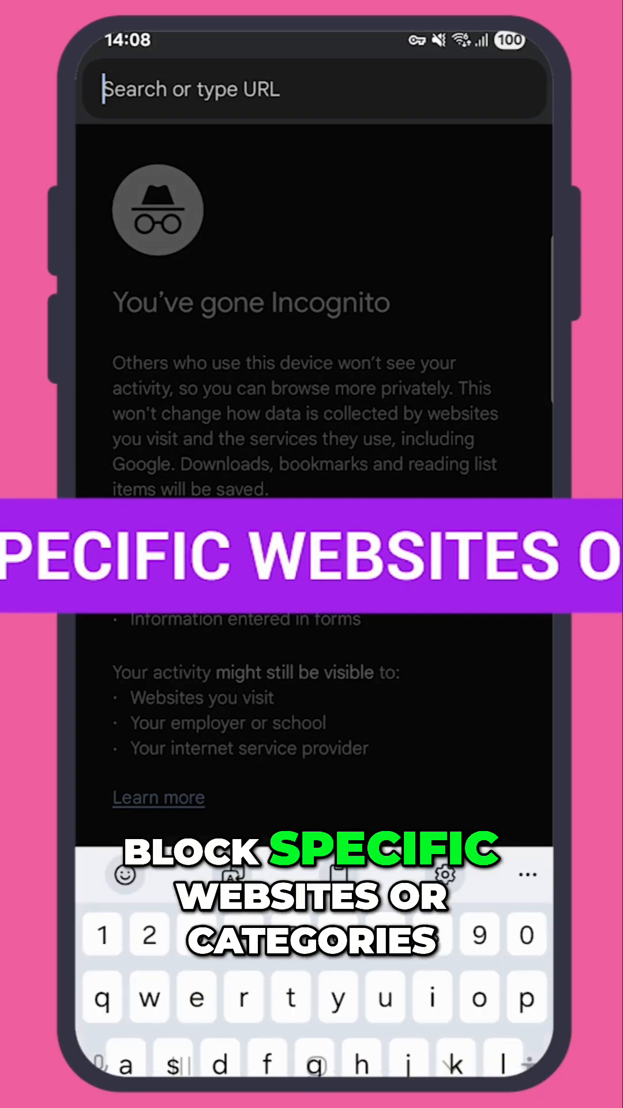
Visit tiktok.com in Chrome's incognito tab, then pick the youtube suggestion
{"action": "type", "text": "tik"}
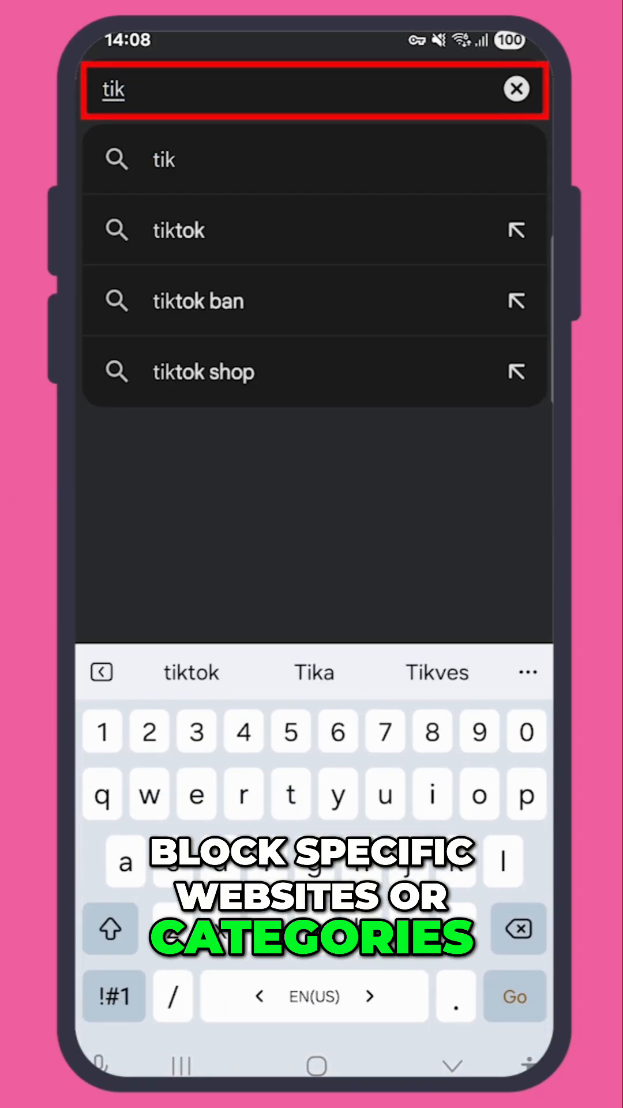
{"action": "left_click", "coordinate": [179, 229]}
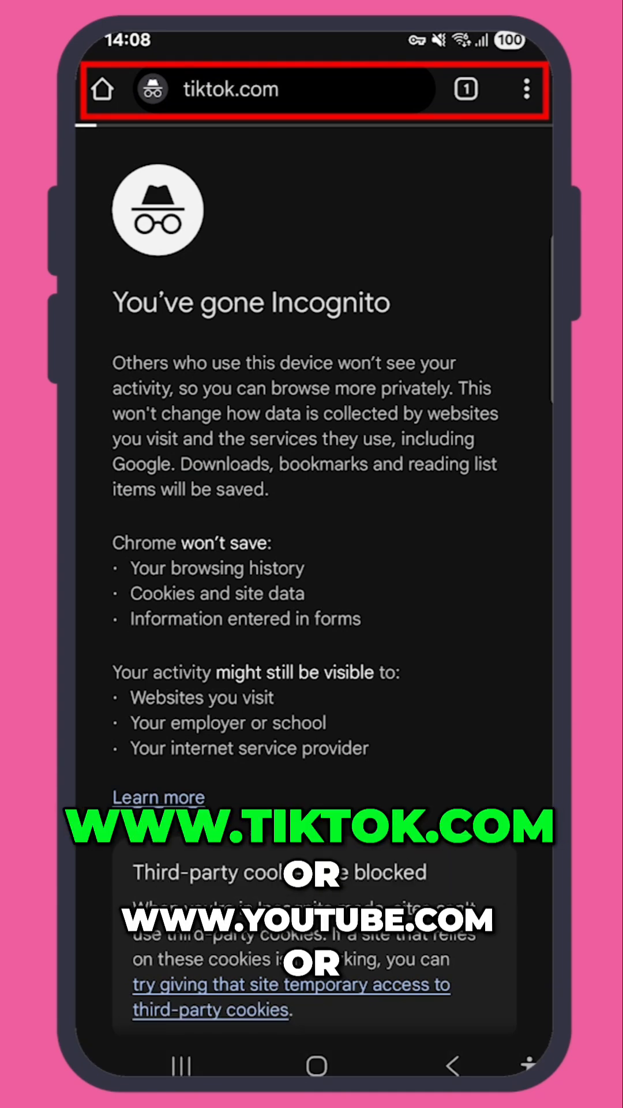
{"action": "left_click", "coordinate": [283, 89]}
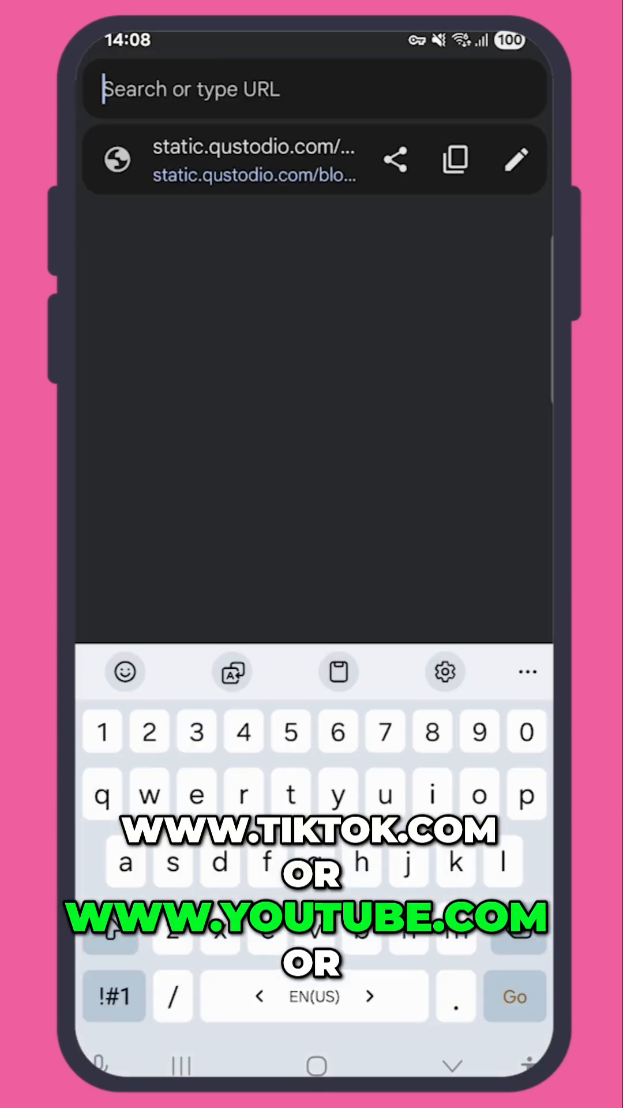
{"action": "type", "text": "yourube"}
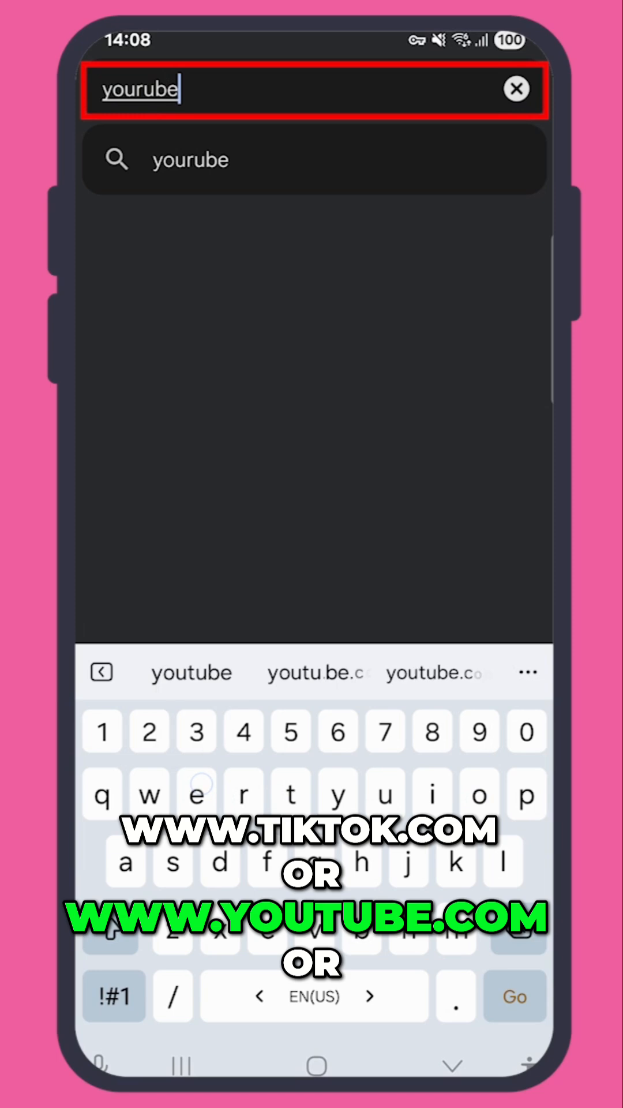
{"action": "left_click", "coordinate": [515, 996]}
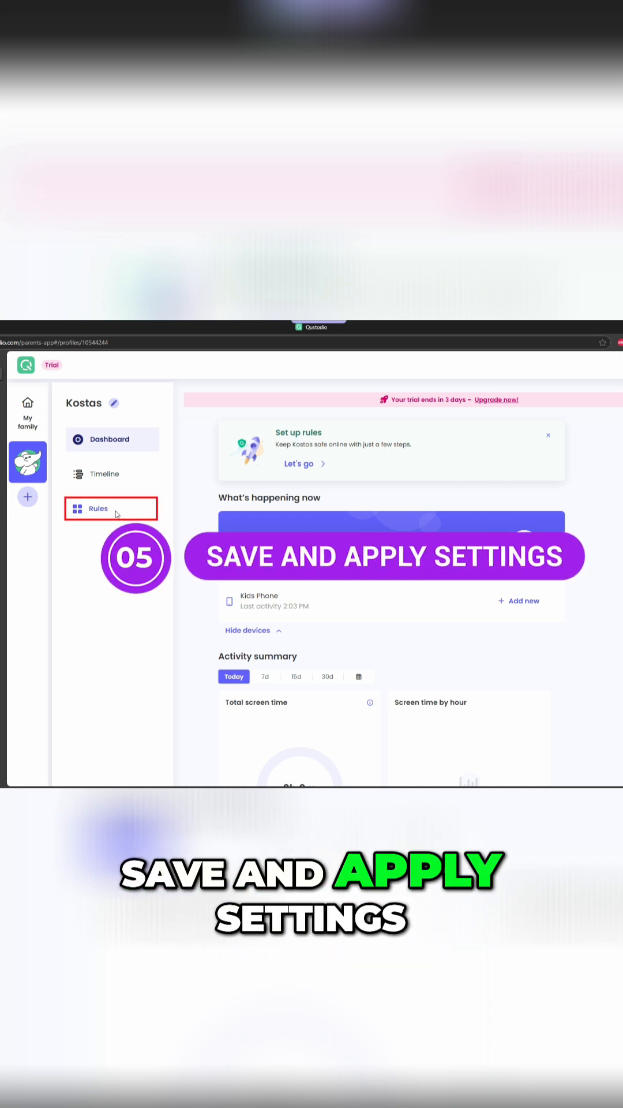
Show the child profile's web filtering rules for individual websites, currently empty
{"action": "left_click", "coordinate": [98, 508]}
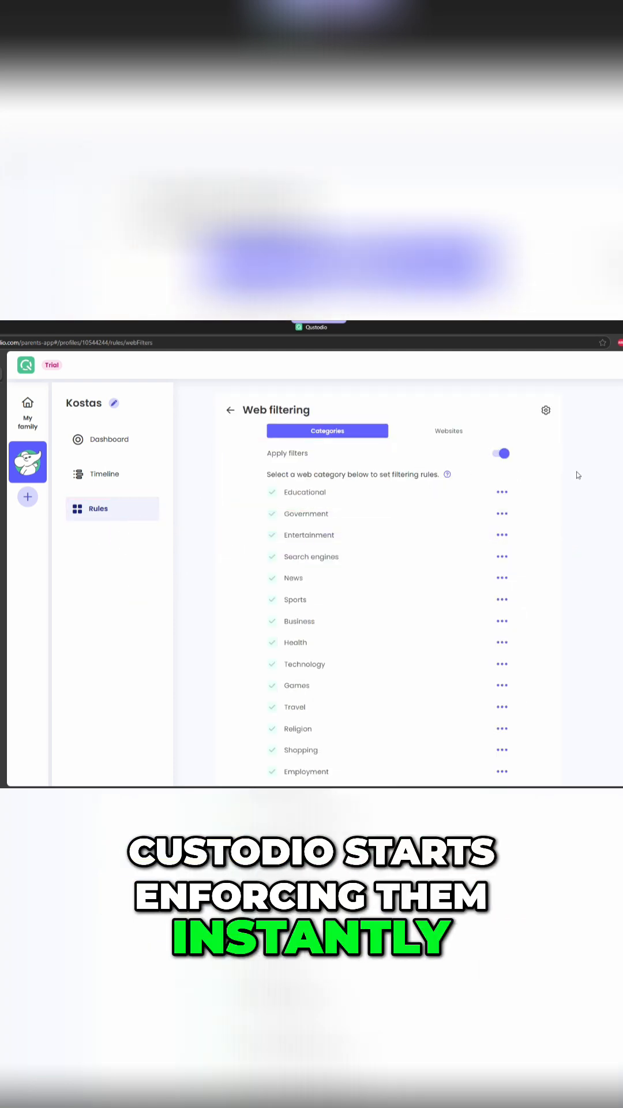
{"action": "left_click", "coordinate": [448, 430]}
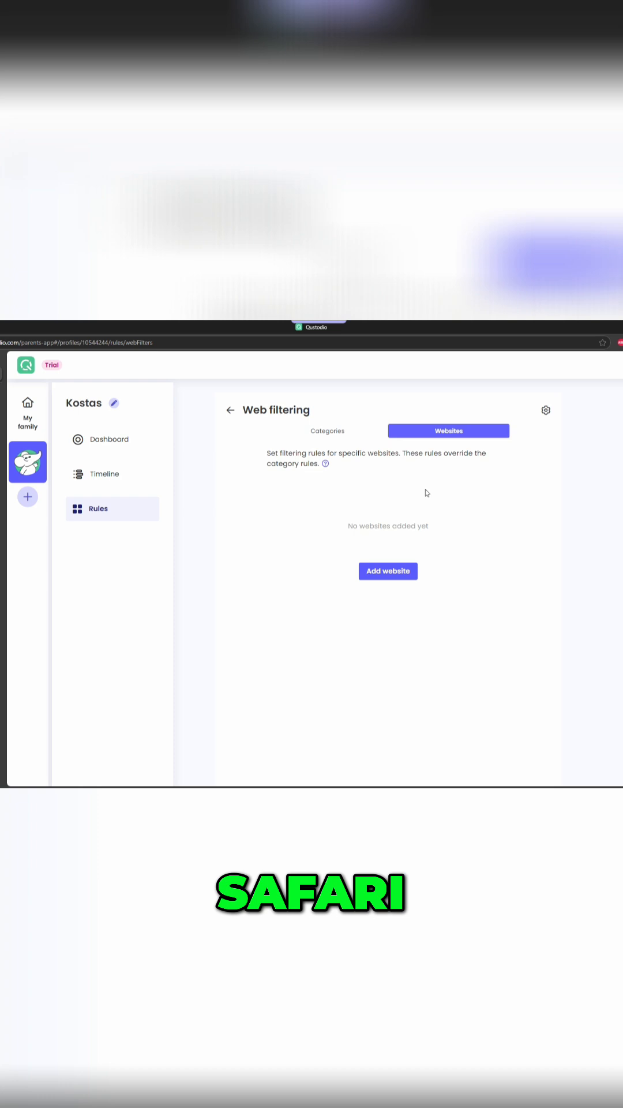
{"action": "left_click", "coordinate": [387, 570]}
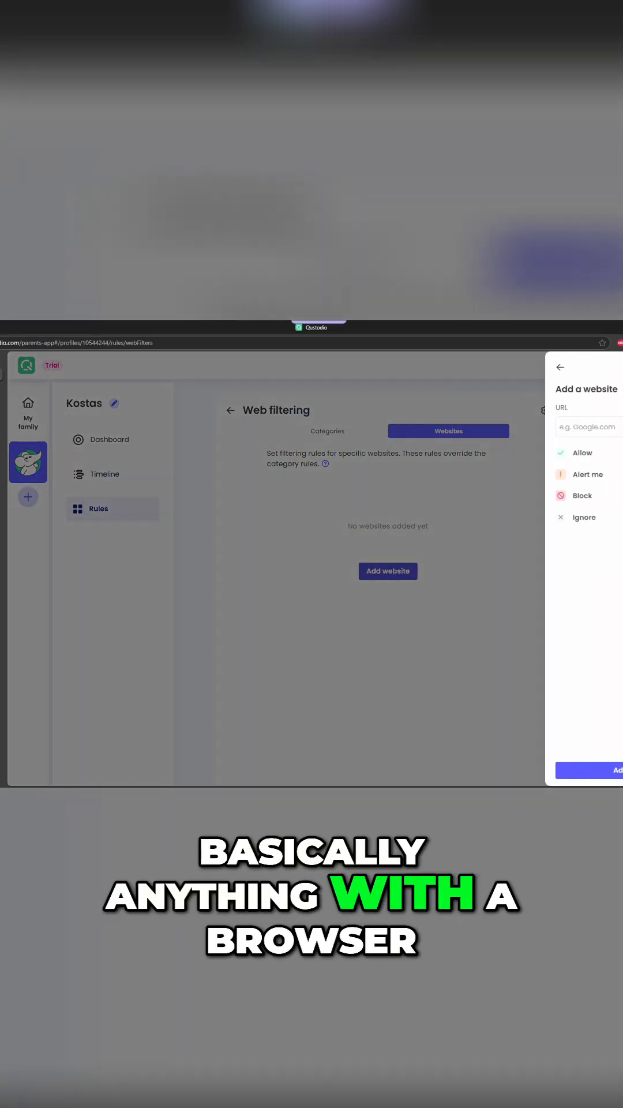
{"action": "type", "text": "www.tiktok.com"}
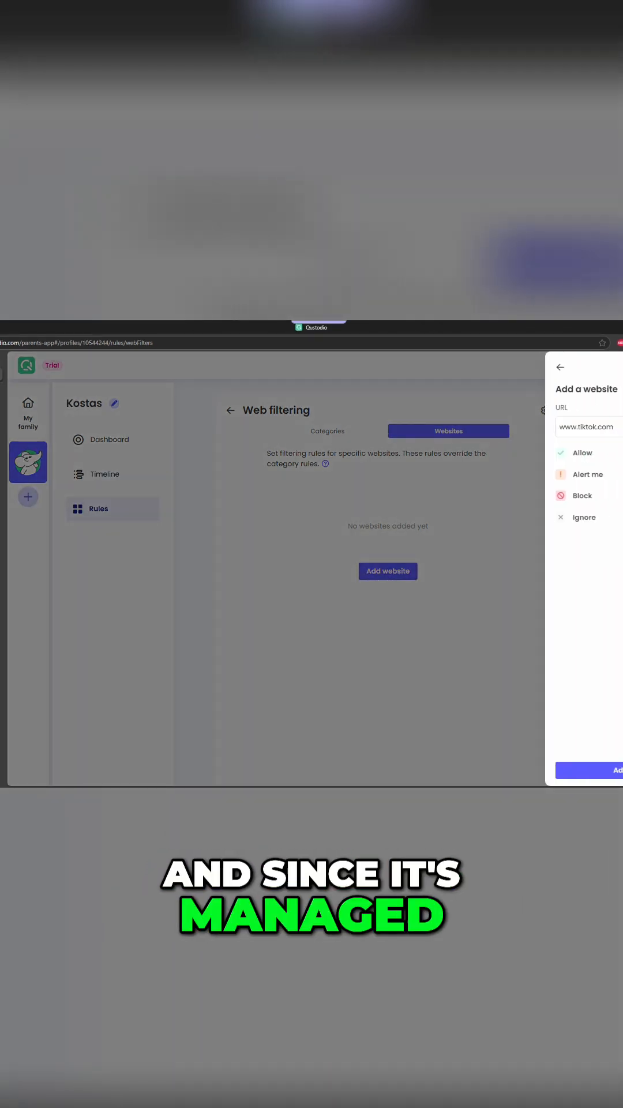
{"action": "left_click", "coordinate": [594, 769]}
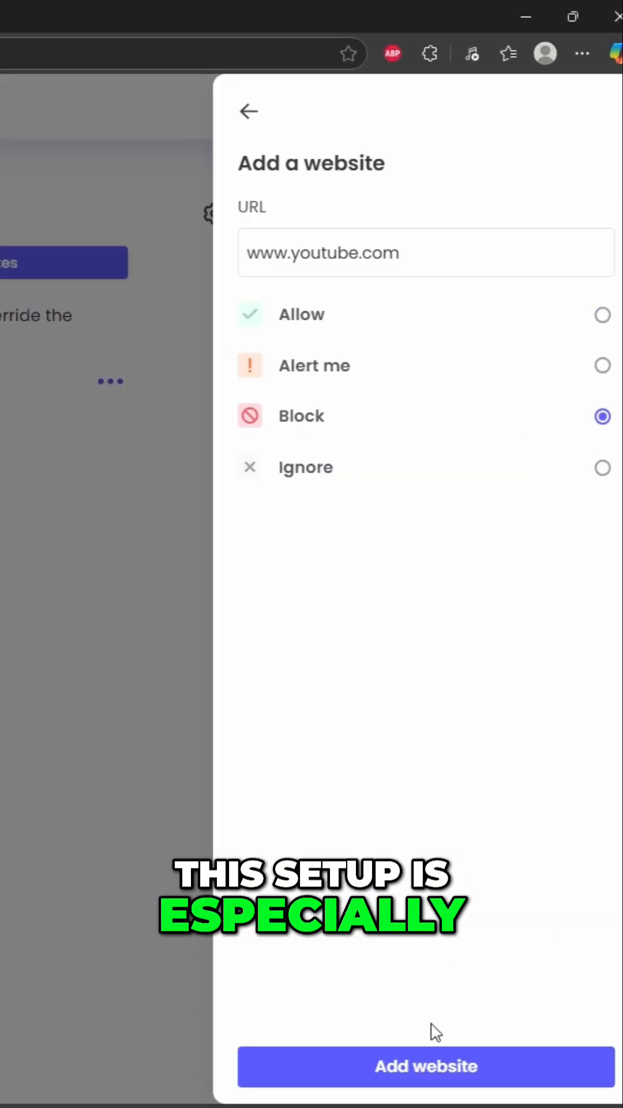
{"action": "left_click", "coordinate": [426, 1067]}
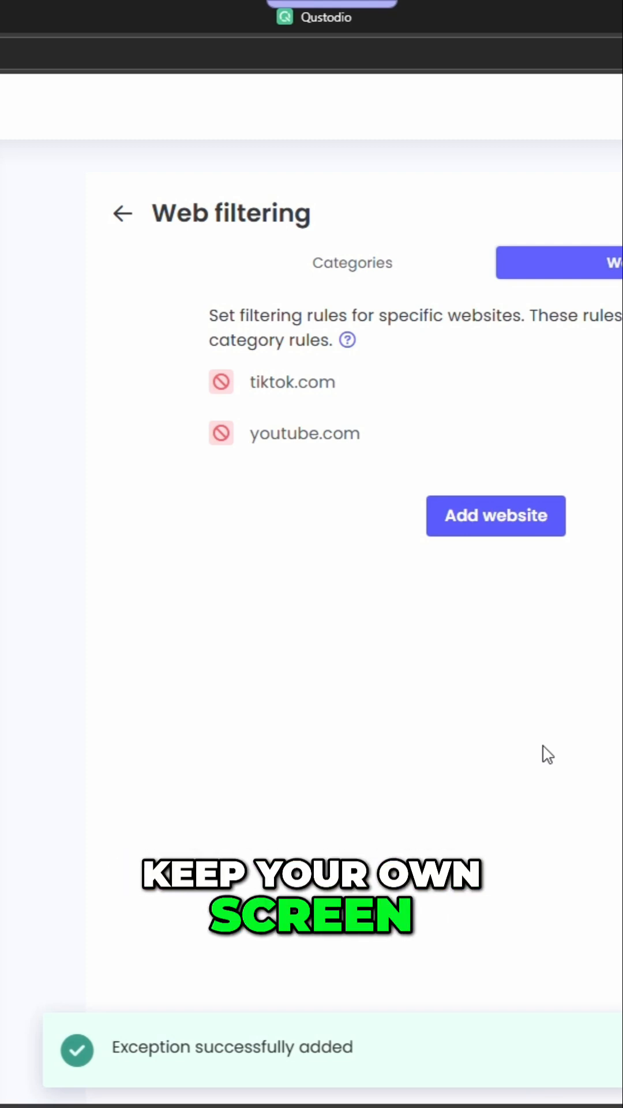
{"action": "left_click", "coordinate": [351, 263]}
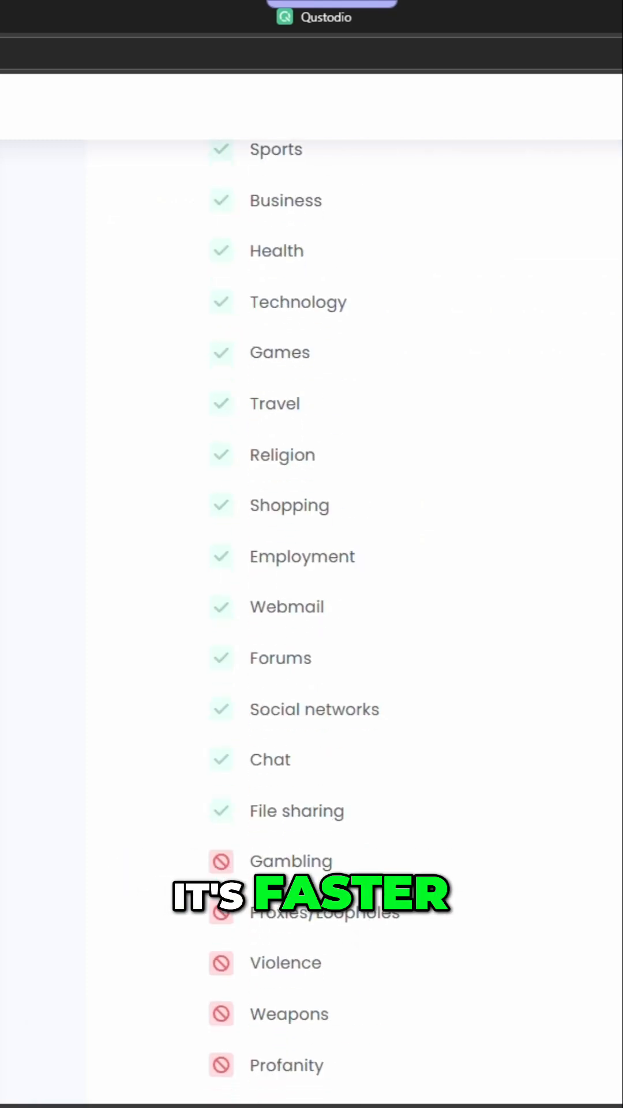
{"action": "left_click", "coordinate": [221, 708]}
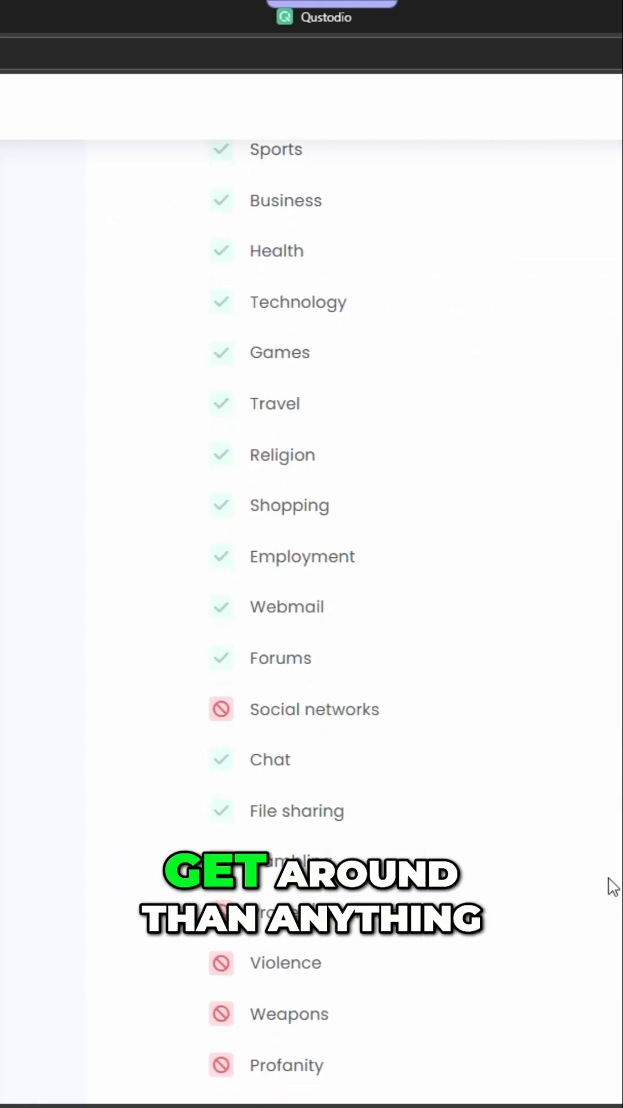